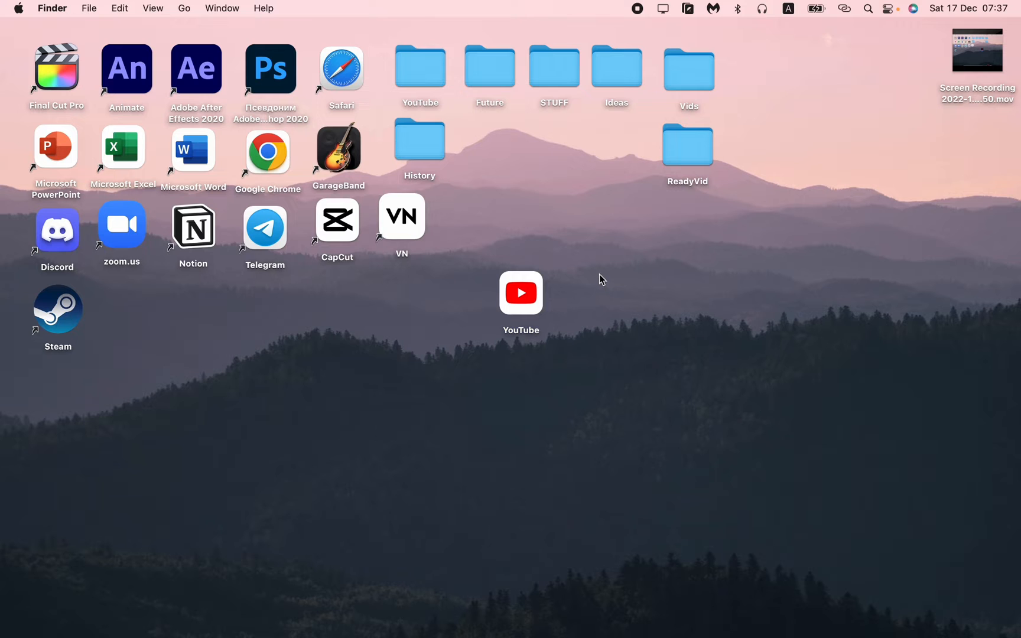
mouse_move(598, 266)
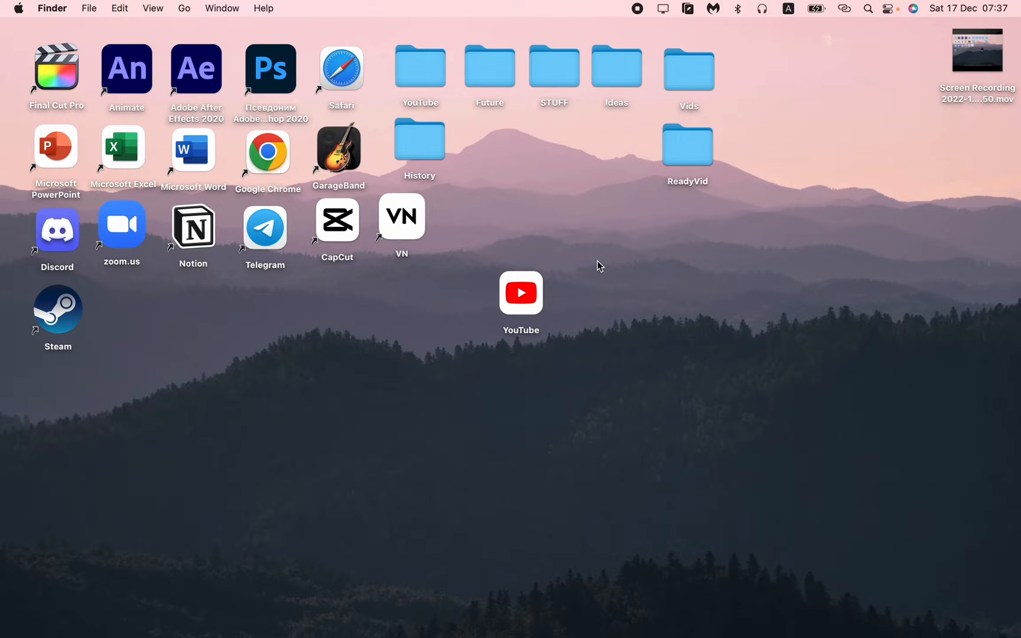
mouse_move(696, 635)
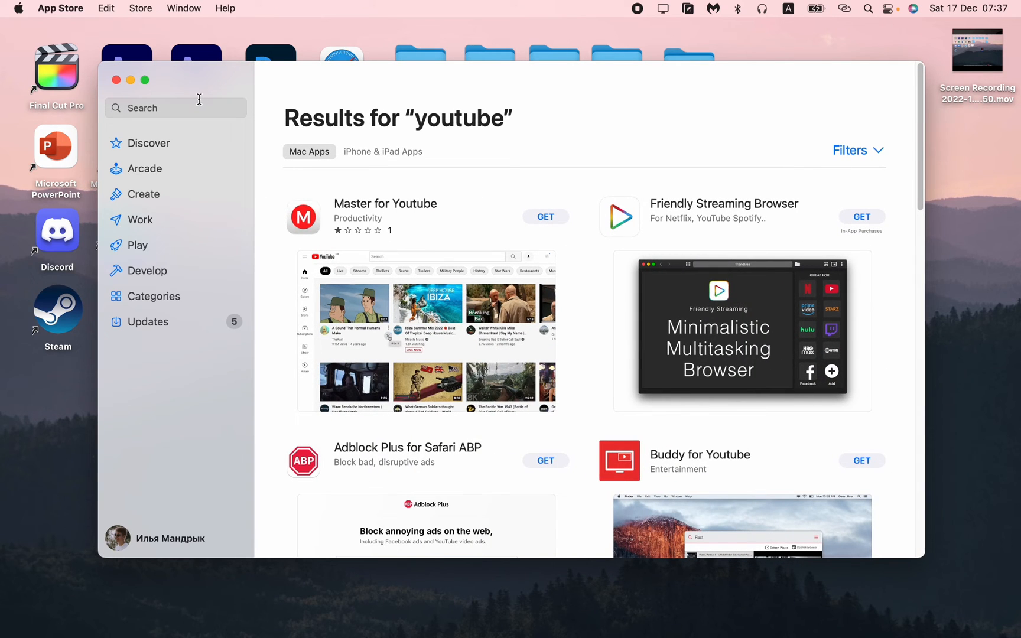
Search the App Store for YouTube, browse the results, then close the App Store.
left_click(175, 108)
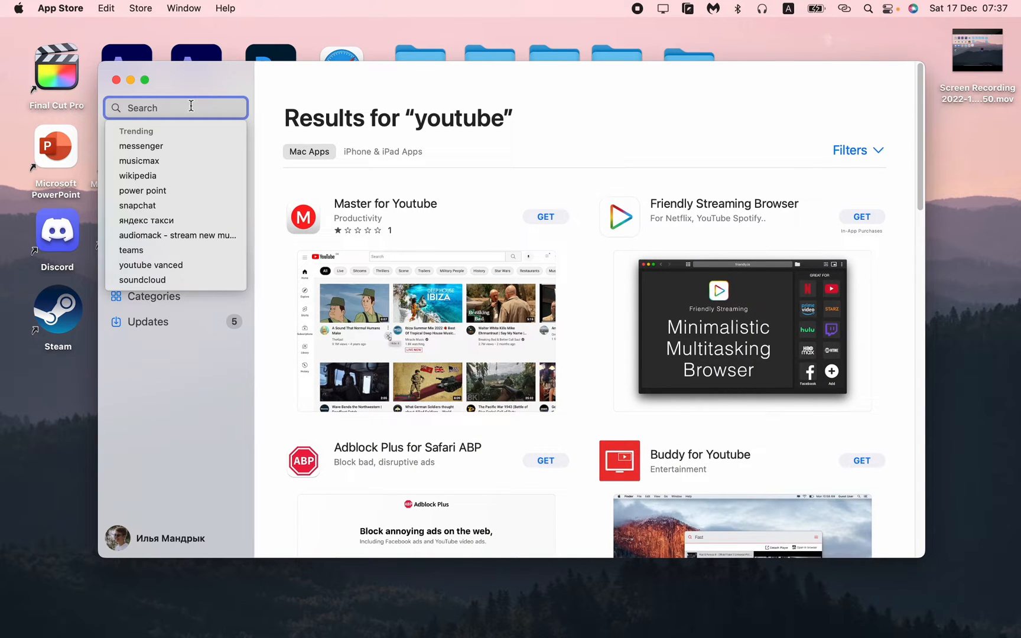
type("yoy")
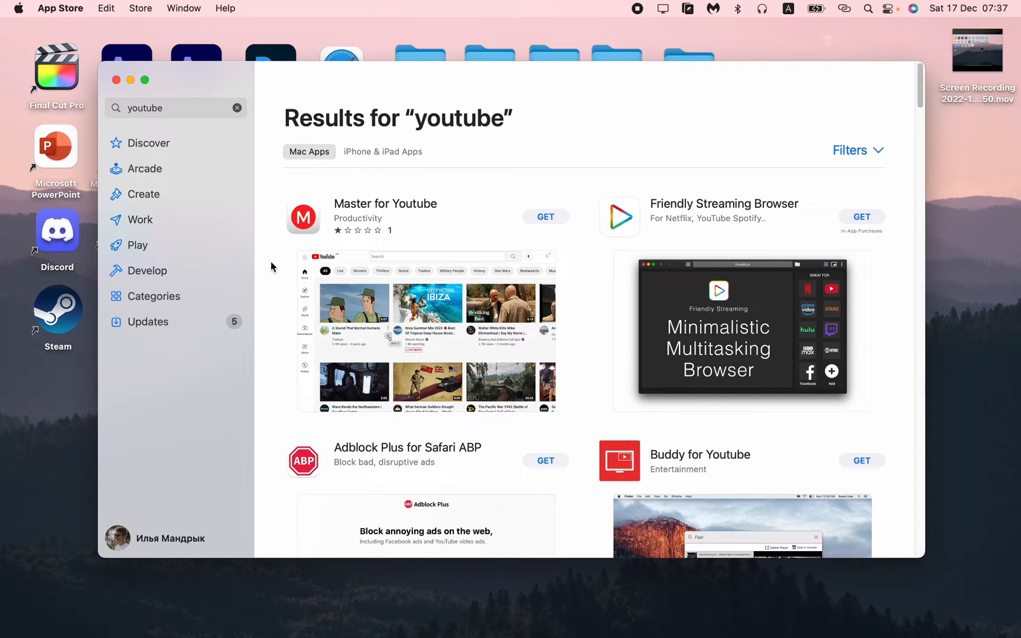
scroll("down", 3)
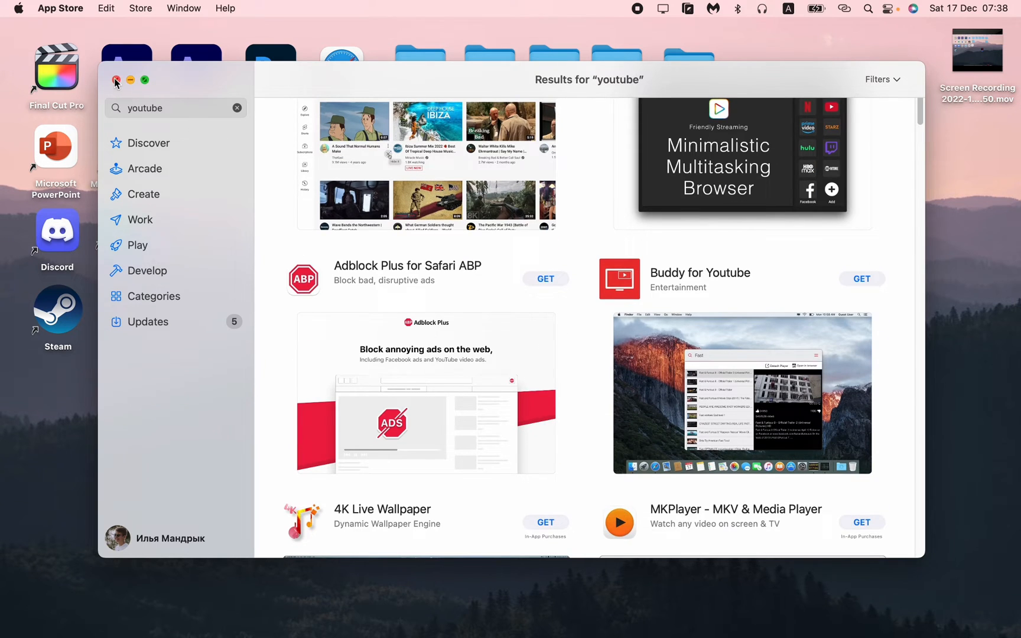
left_click(116, 80)
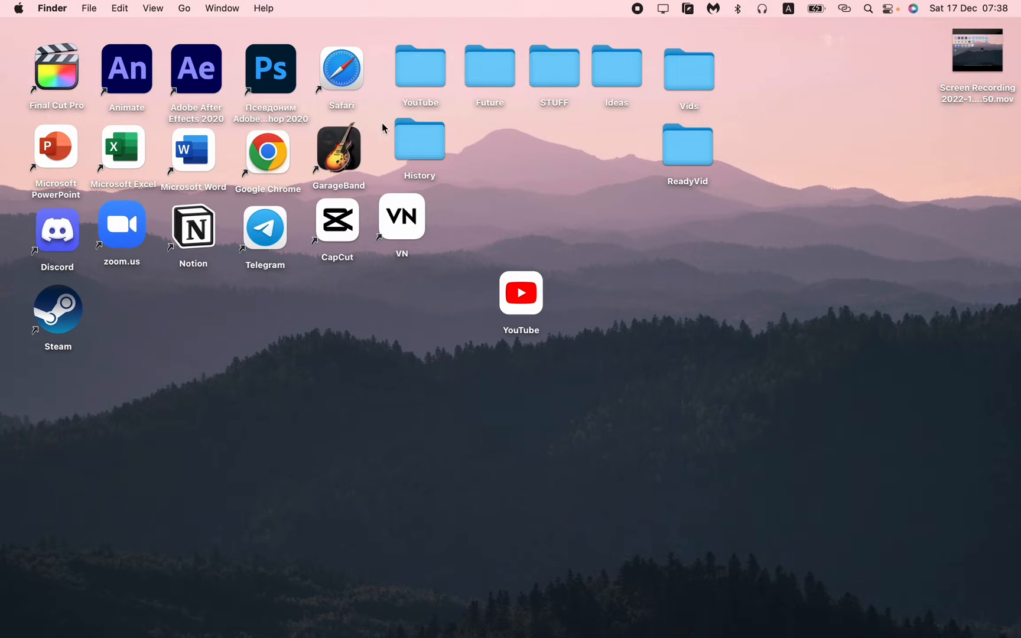
mouse_move(459, 289)
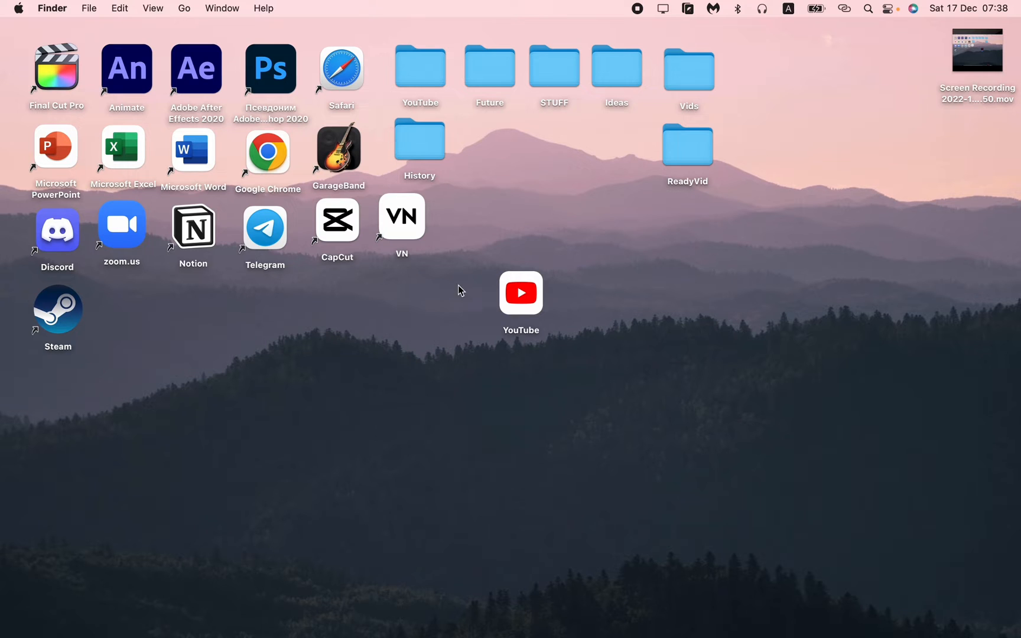
Drag the YouTube app icon from the desktop to the Trash.
left_click(521, 293)
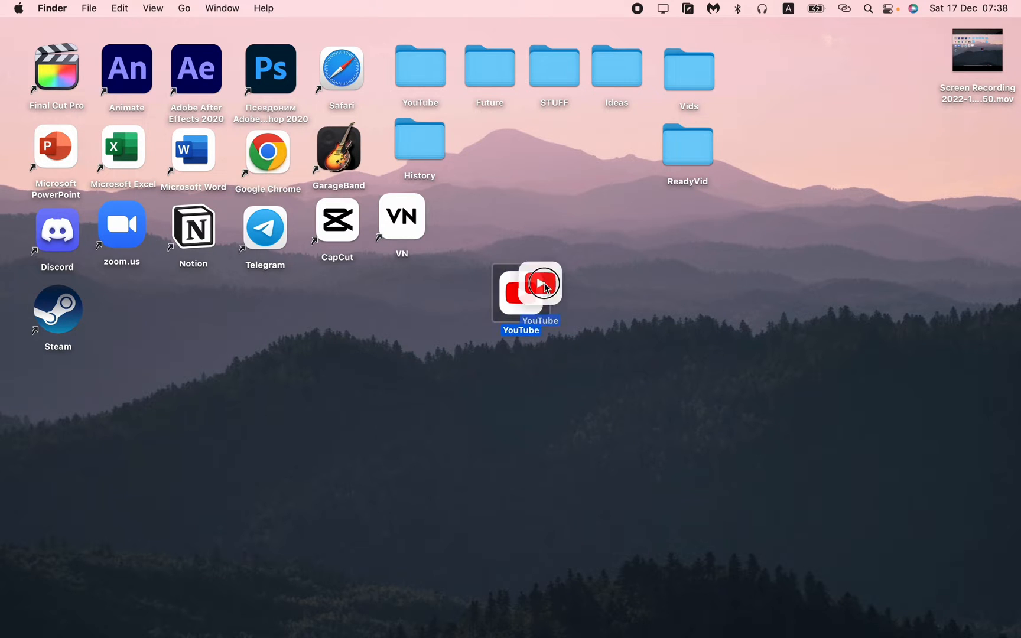
left_click_drag(528, 290, 596, 406)
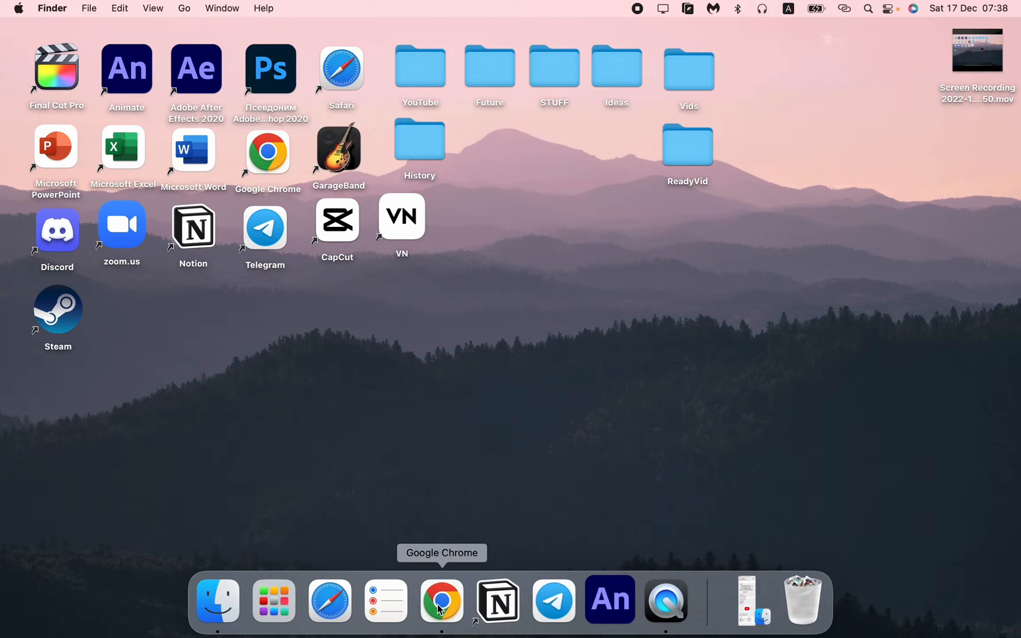
Launch Chrome and start typing the youtube.com address in the address bar.
left_click(441, 599)
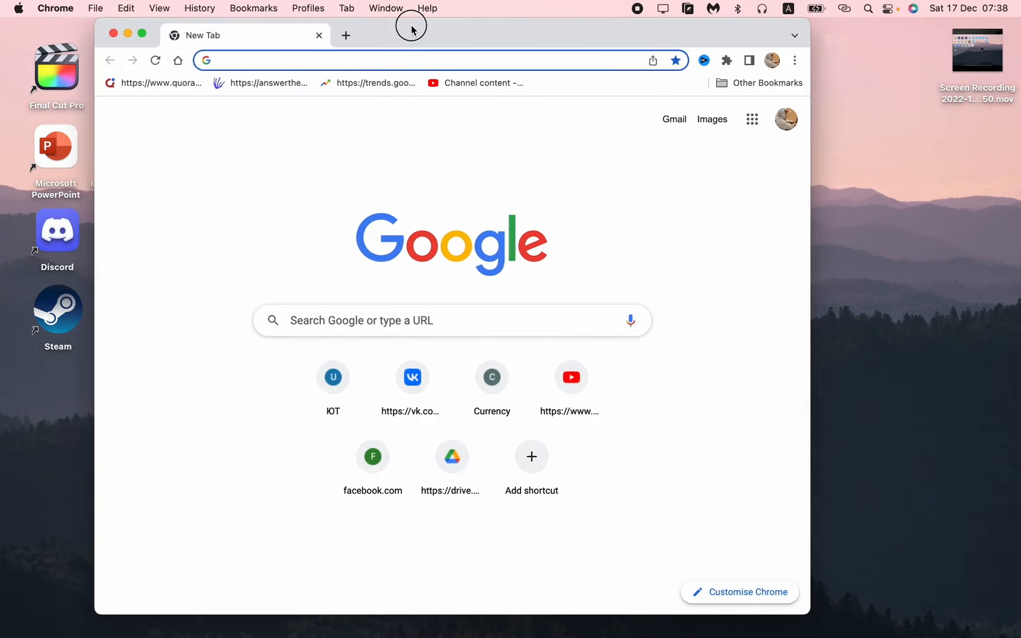
left_click(417, 59)
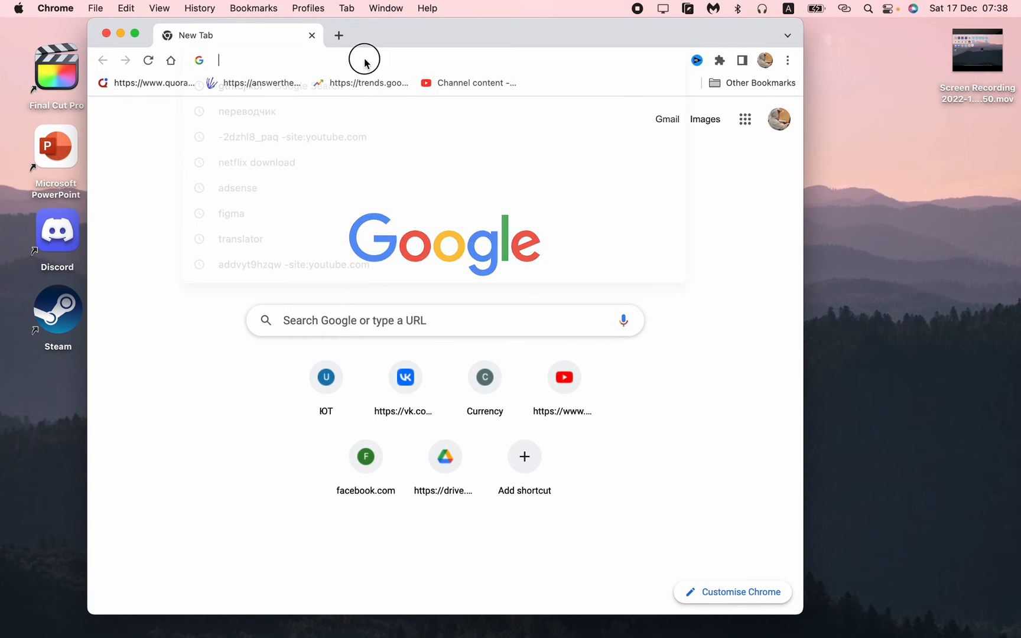
left_click(365, 59)
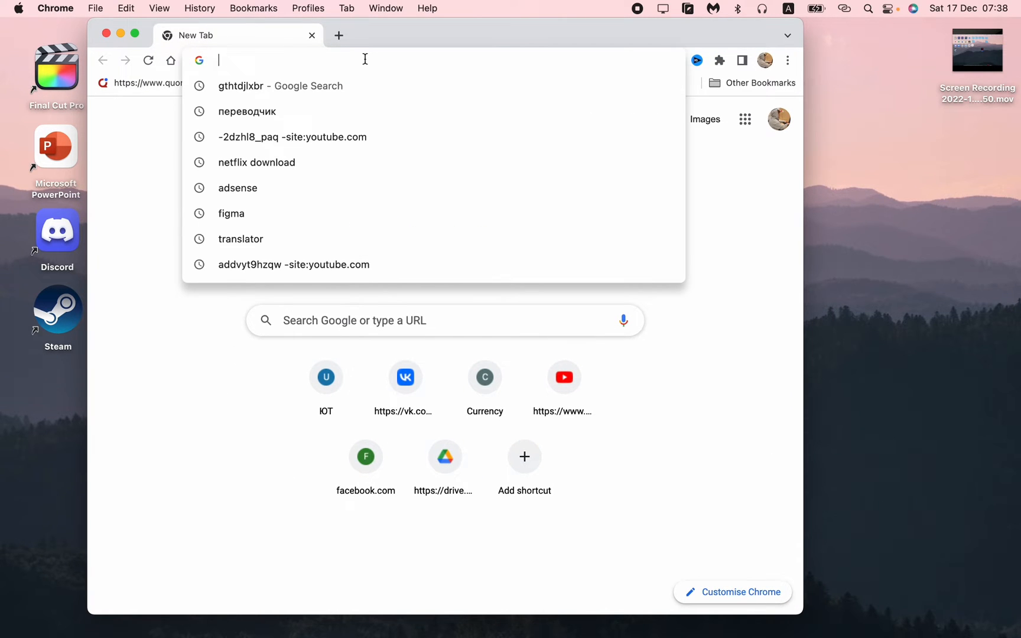
type("youtube.com")
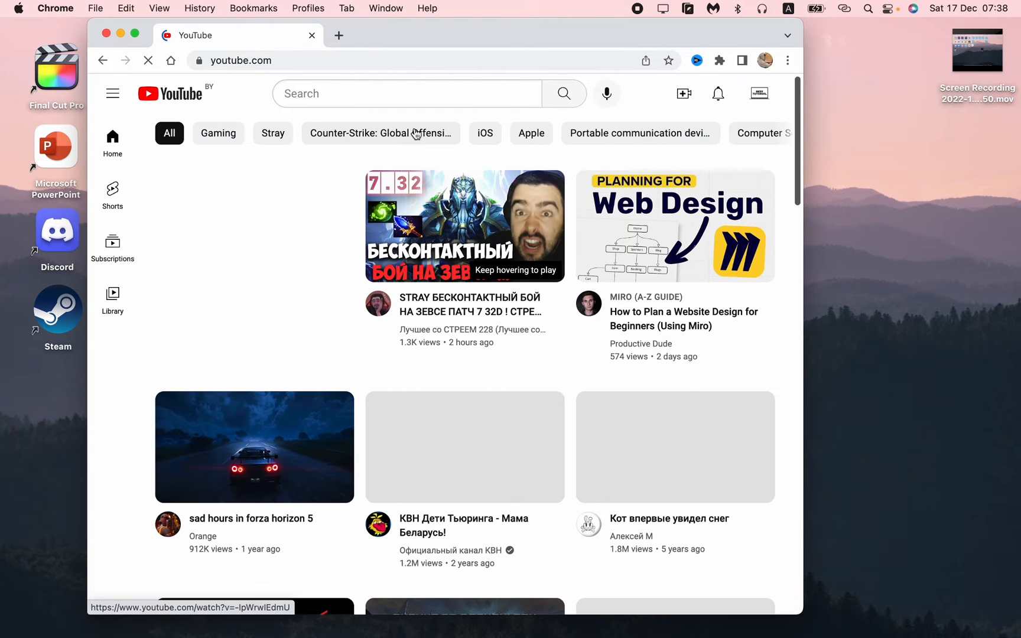
mouse_move(465, 226)
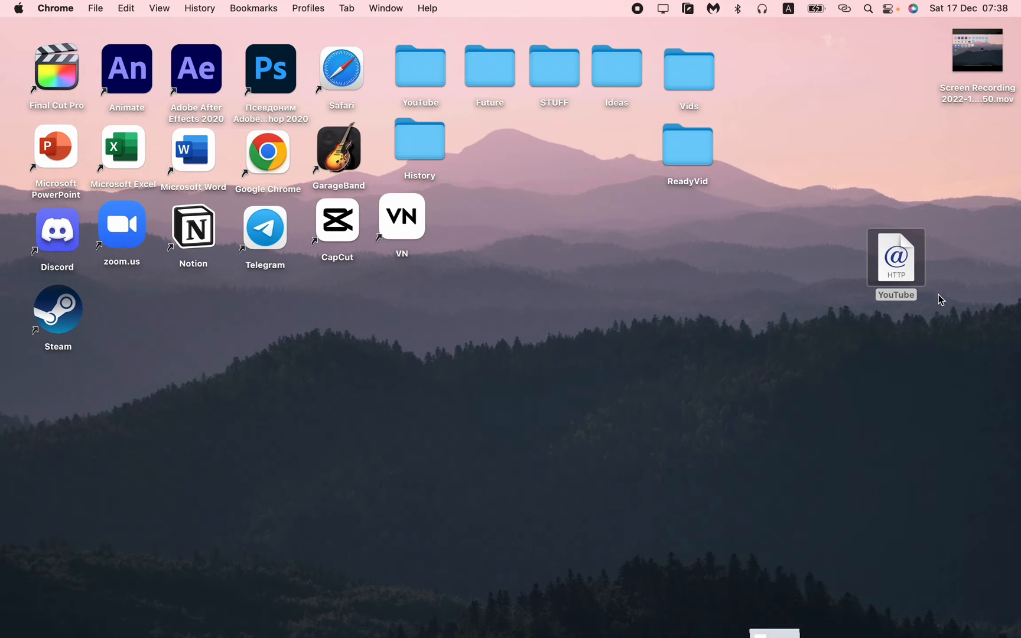
Move the YouTube web-location file to the desktop centre and test-open it in Chrome.
left_click_drag(895, 257, 499, 321)
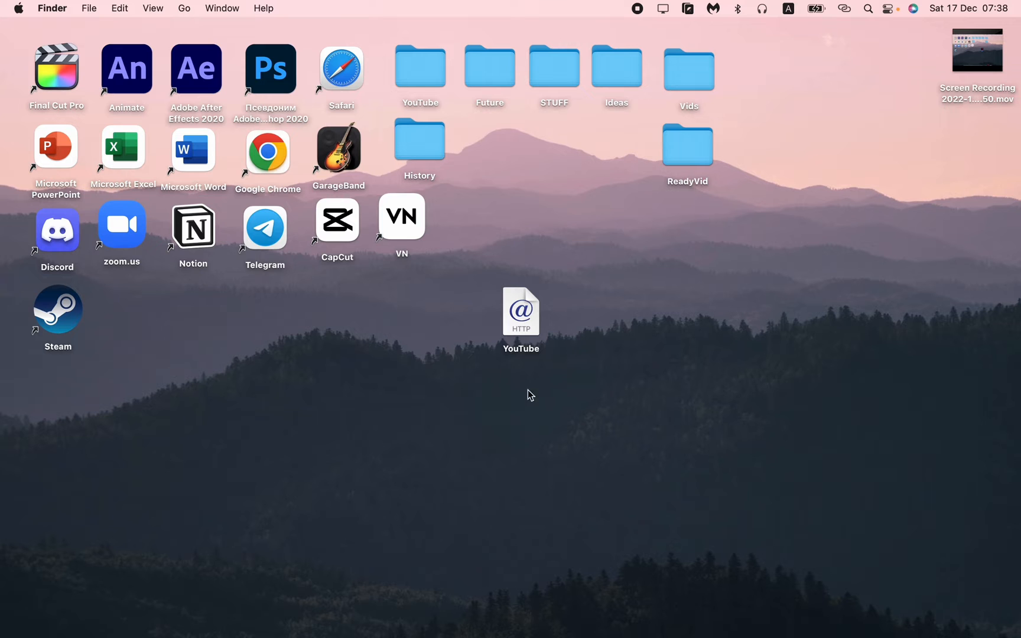
double_click(520, 312)
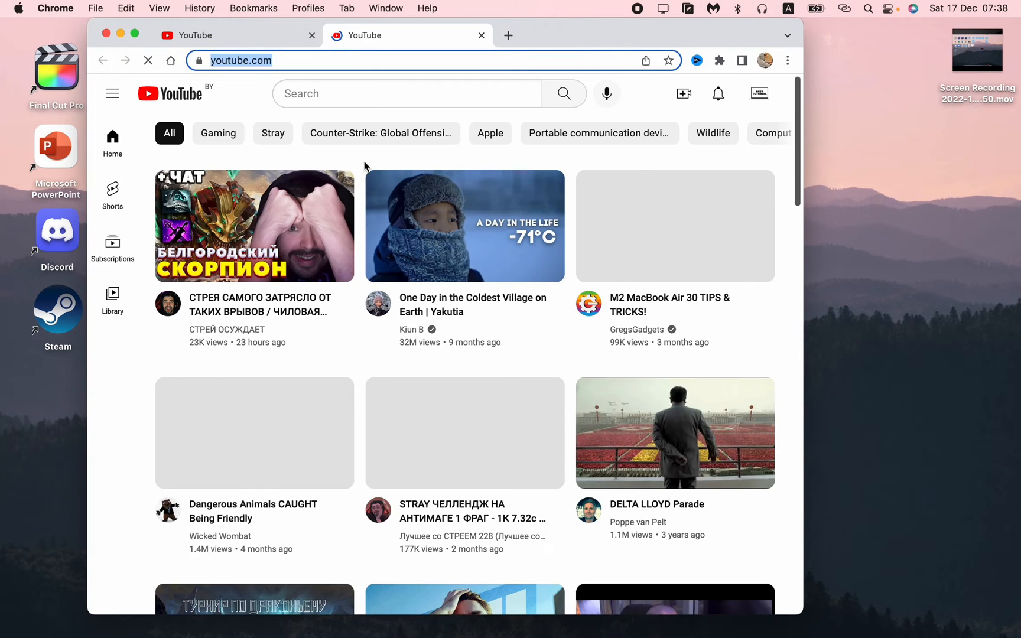
left_click(480, 36)
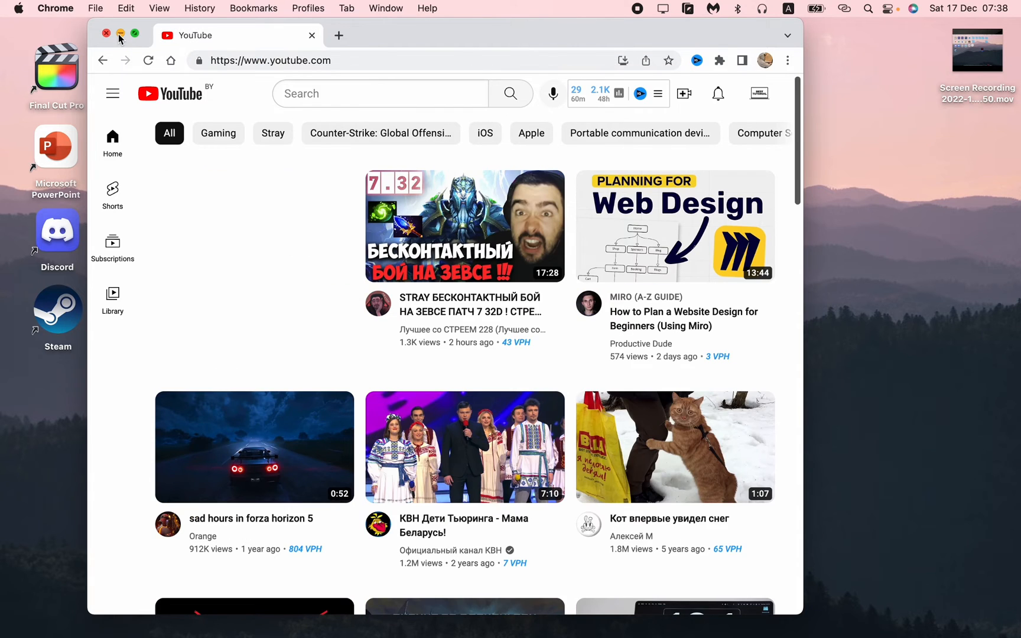
left_click(120, 34)
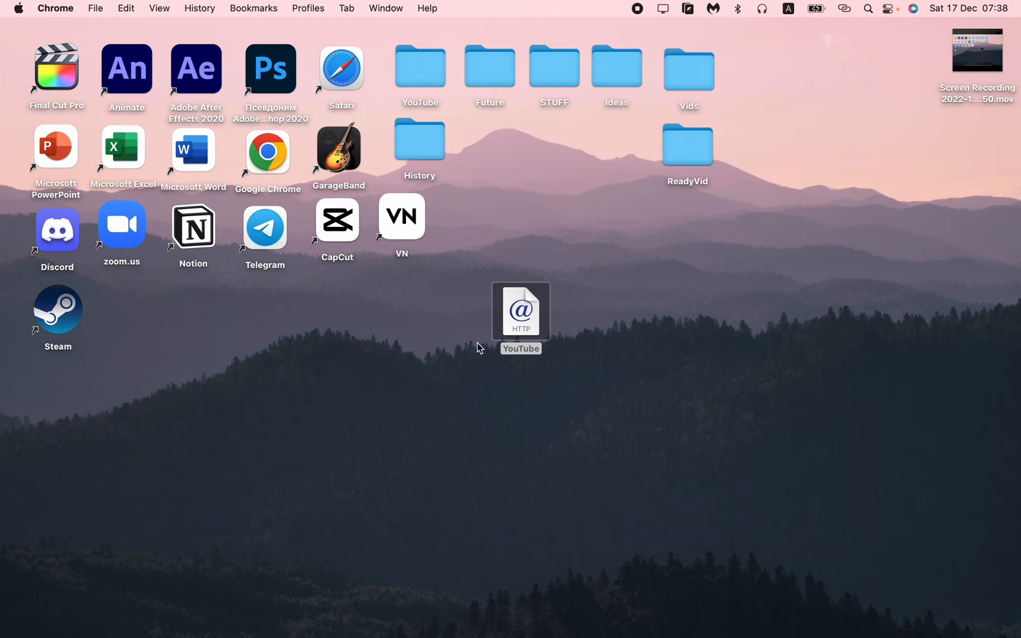
left_click(478, 320)
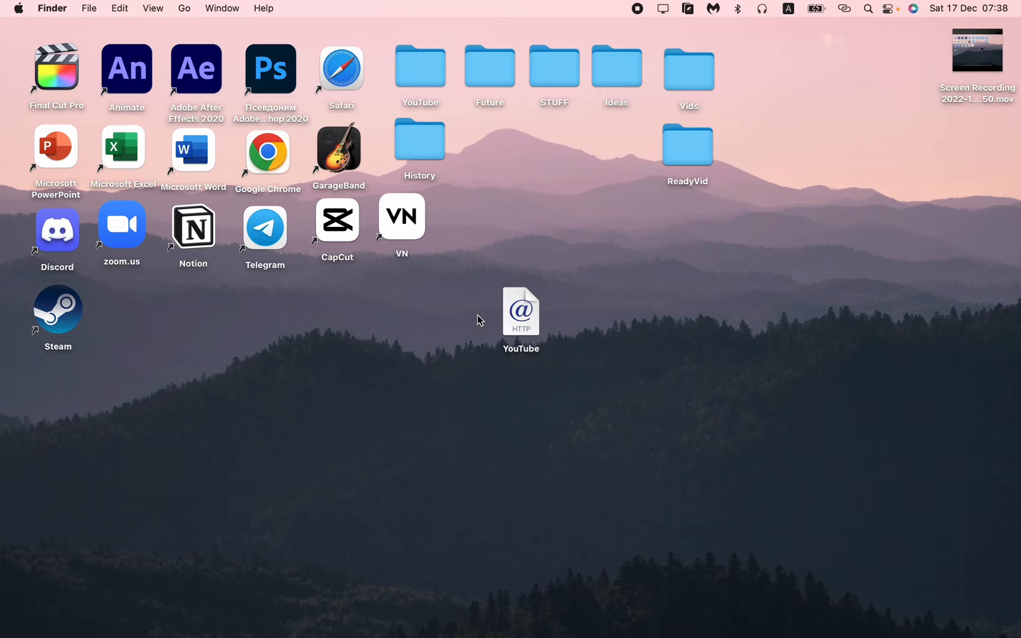
mouse_move(544, 342)
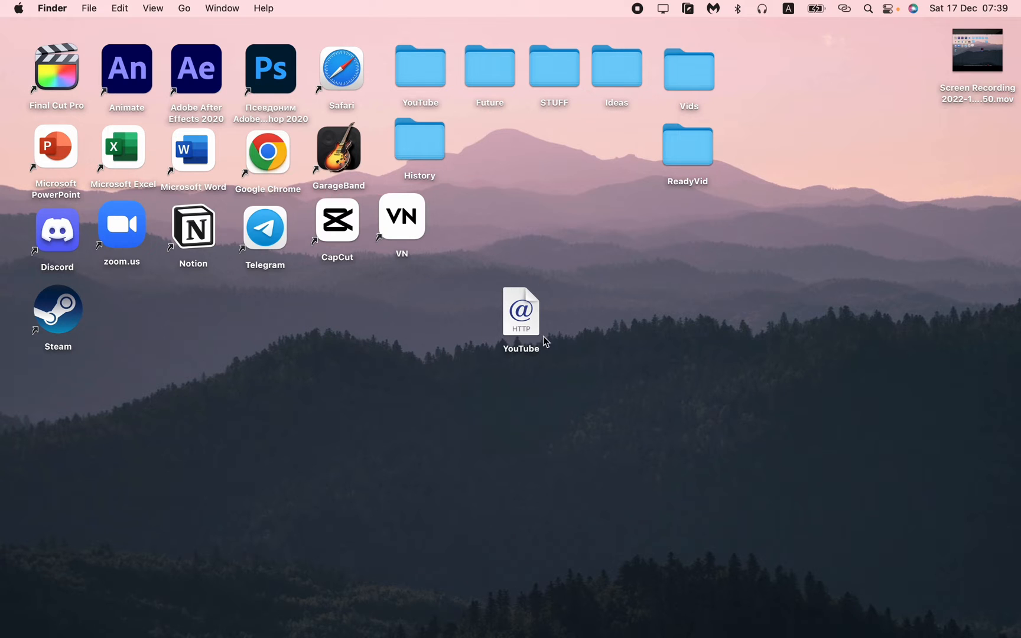
mouse_move(513, 356)
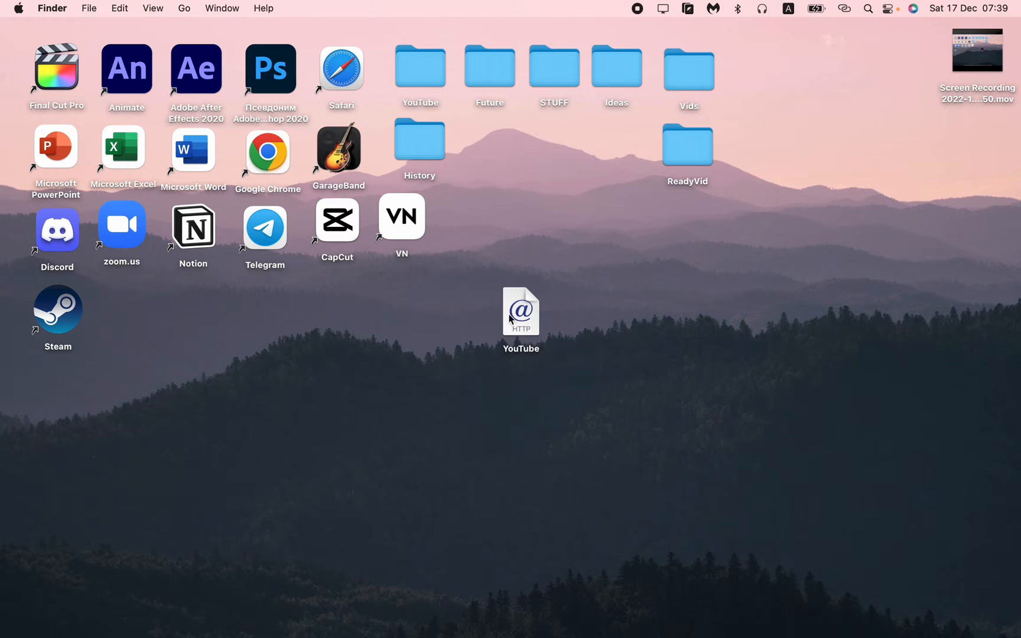
mouse_move(413, 599)
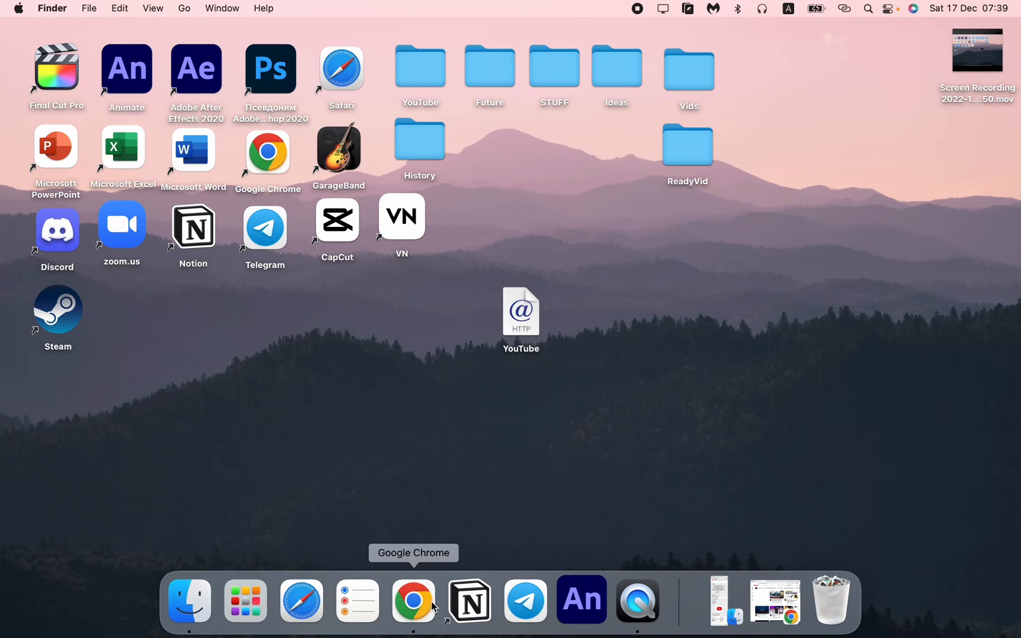
mouse_move(521, 319)
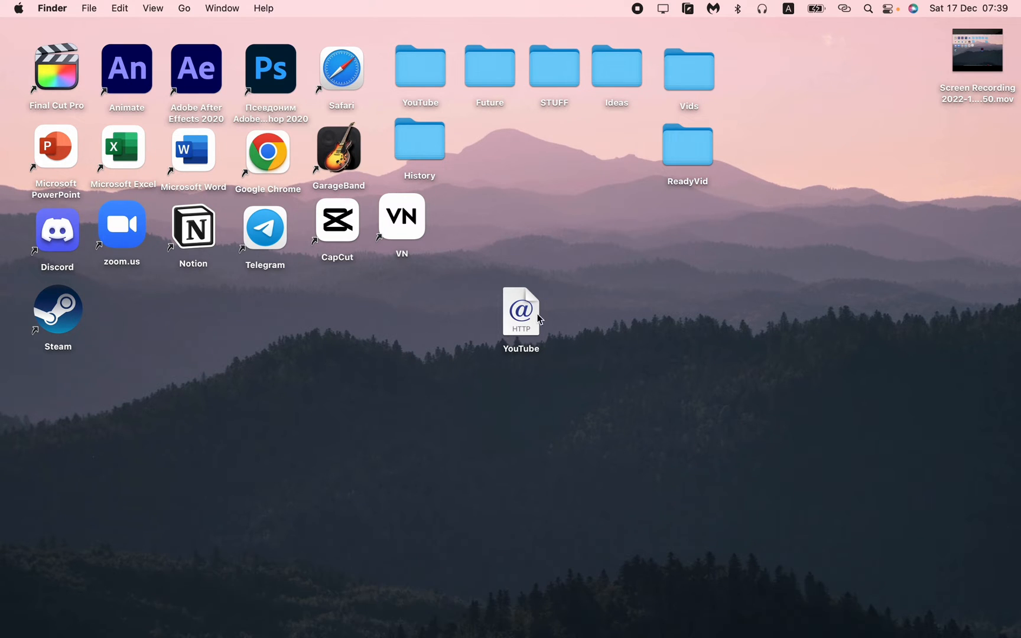
Open a browser tab and go to macosicons.com.
double_click(521, 311)
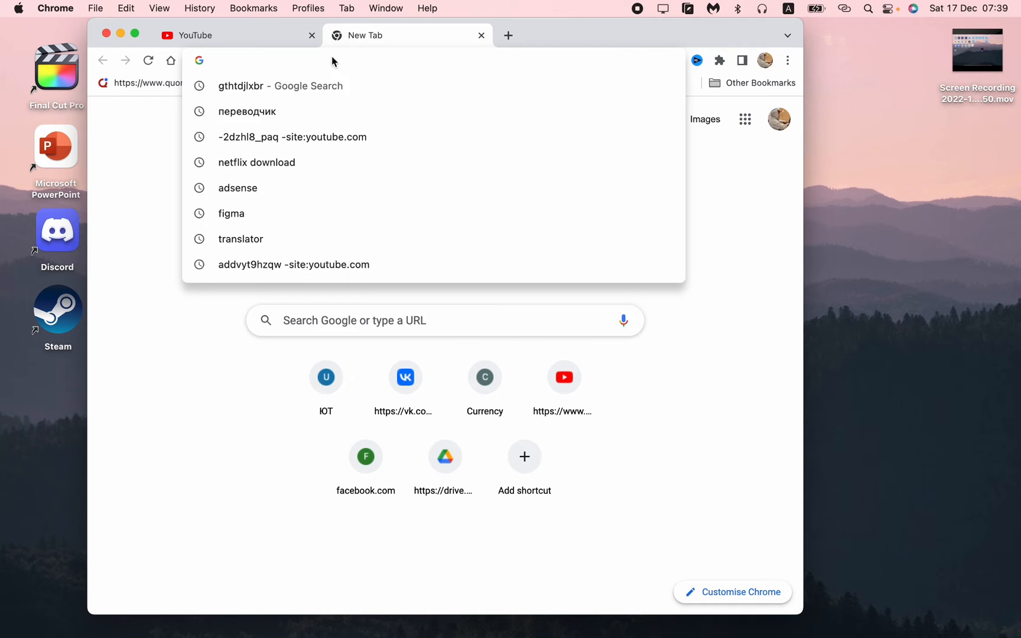
type("macosicons.com/#/")
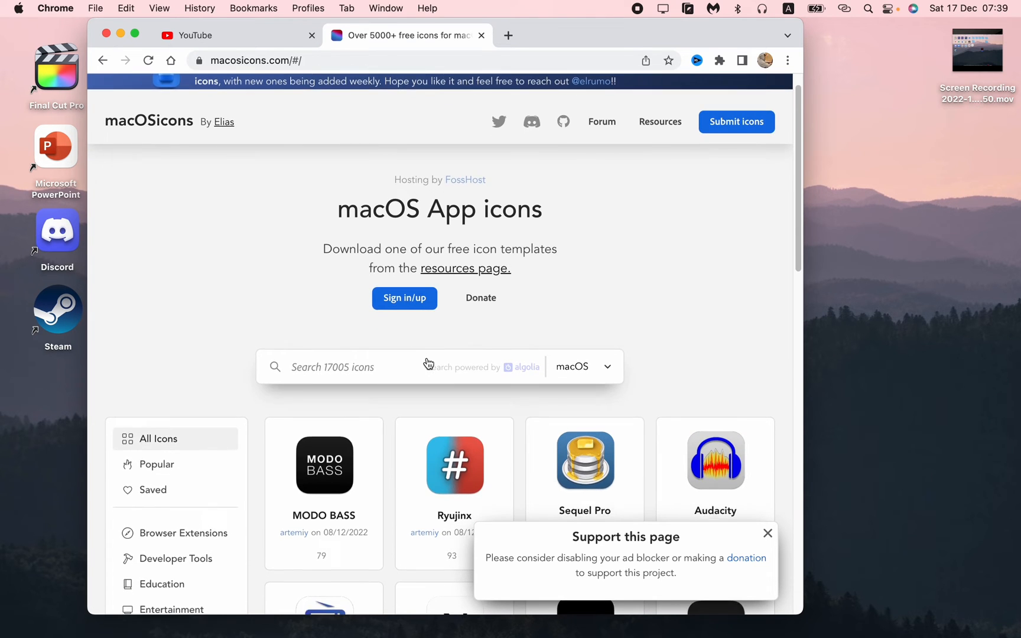
scroll("down", 3)
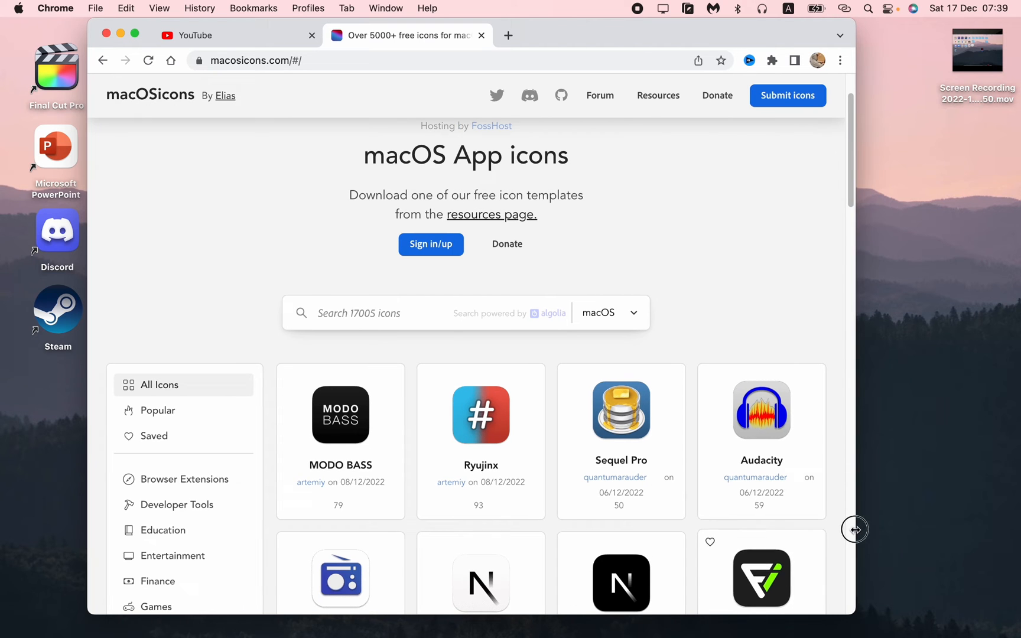
Search macOSicons for 'youtube' and scroll through the YouTube icon results.
type("youtube")
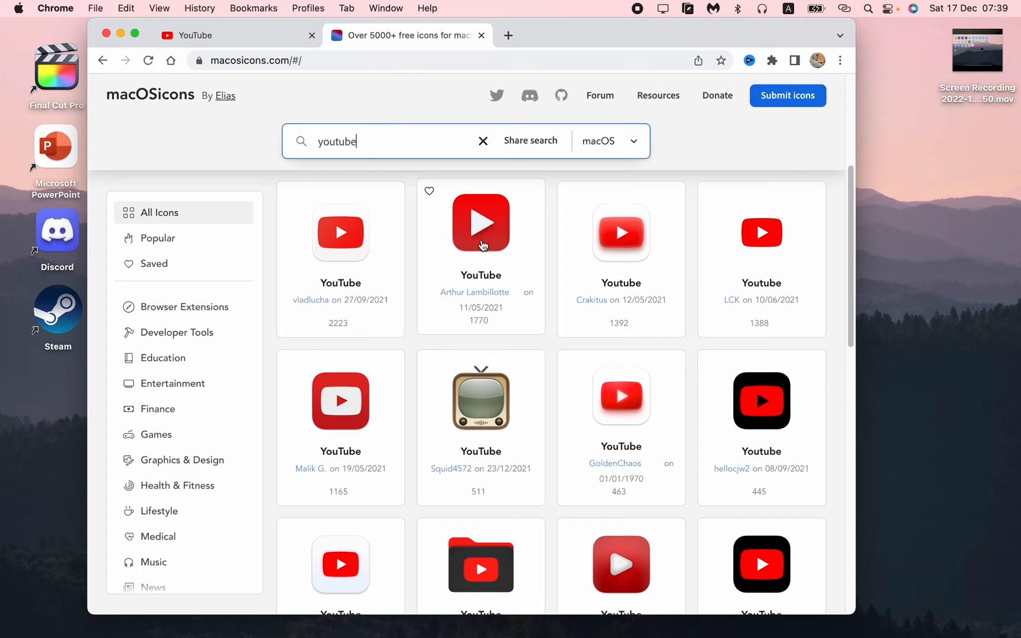
scroll("down", 3)
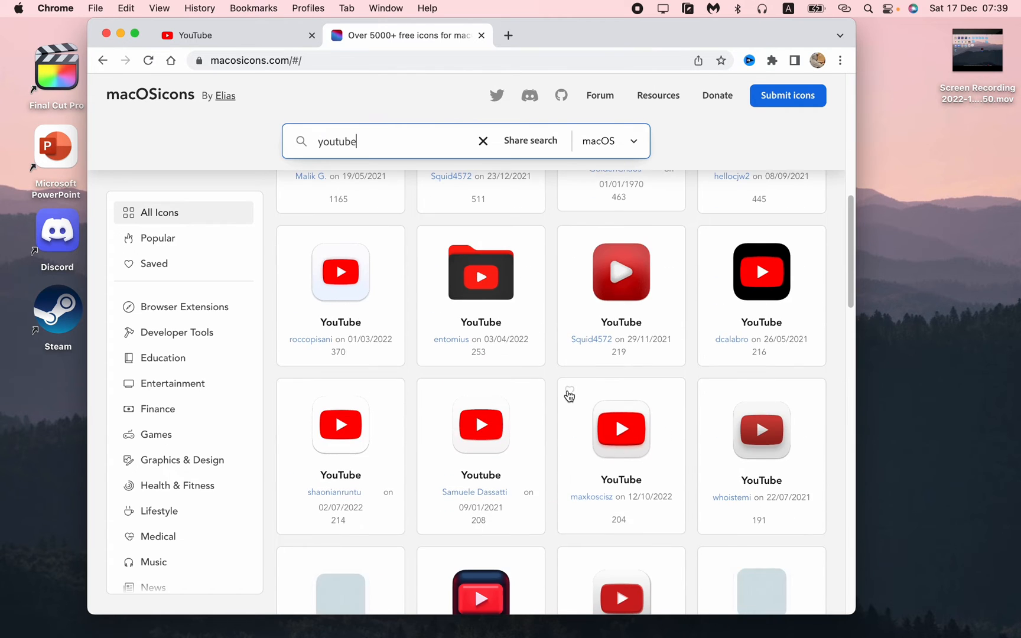
scroll("down", 3)
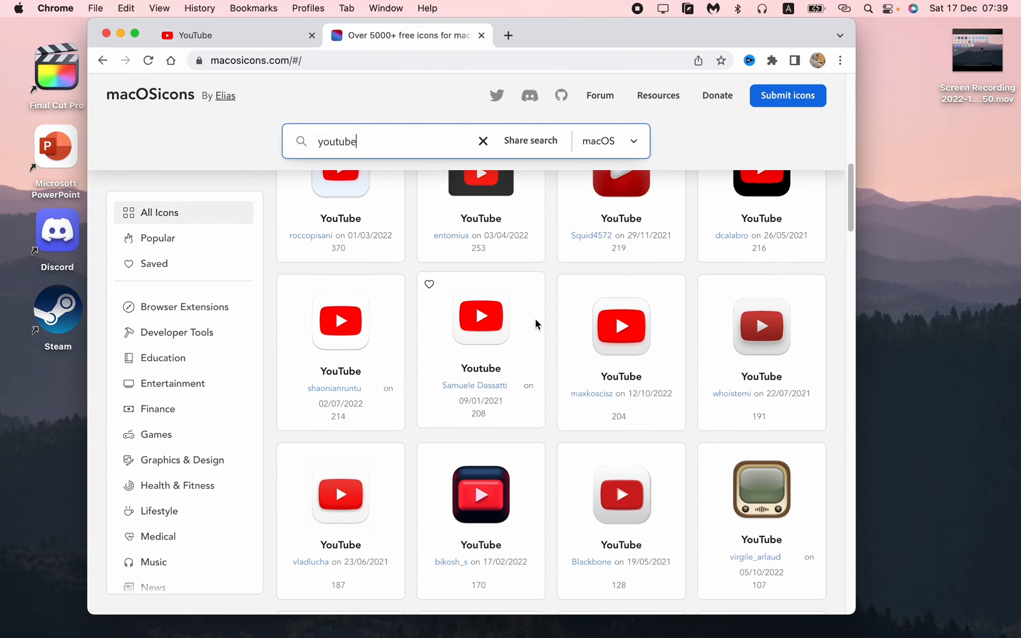
scroll("up", 3)
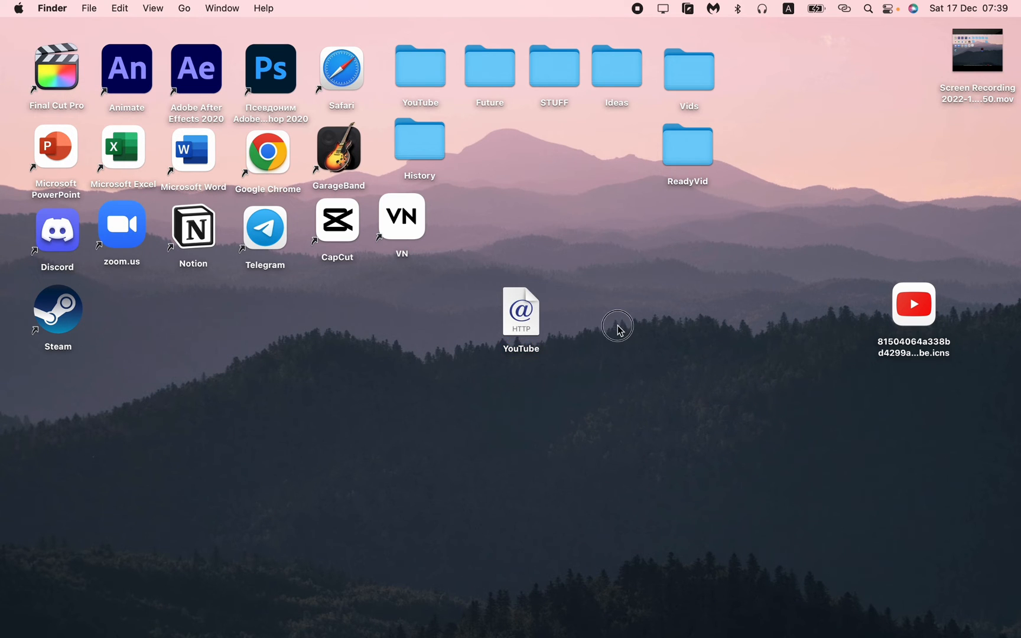
Apply the downloaded .icns file as the YouTube shortcut's icon in Get Info.
left_click(521, 311)
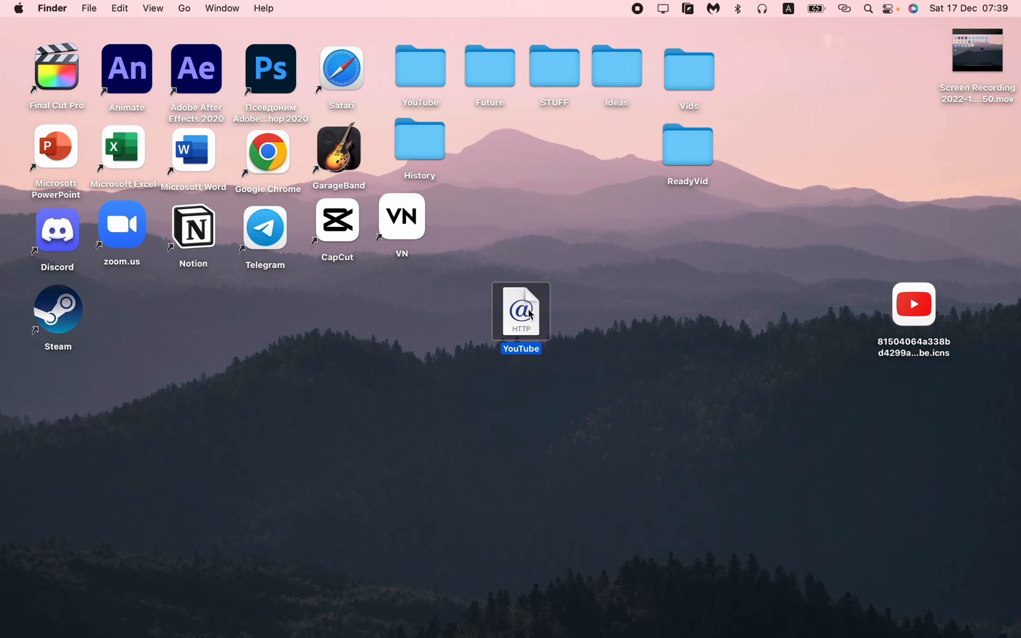
right_click(520, 311)
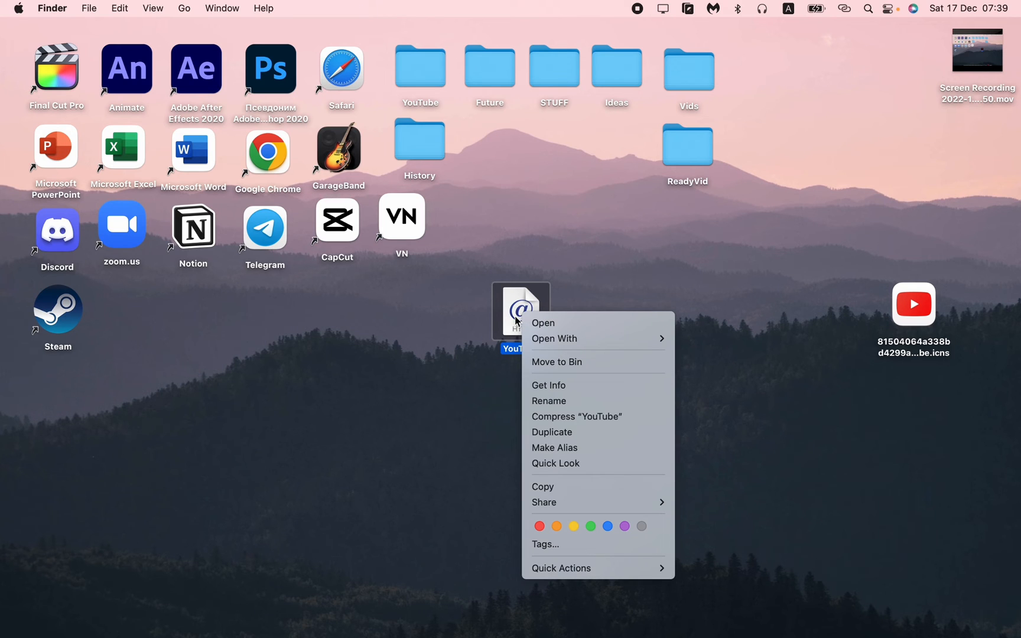
mouse_move(593, 385)
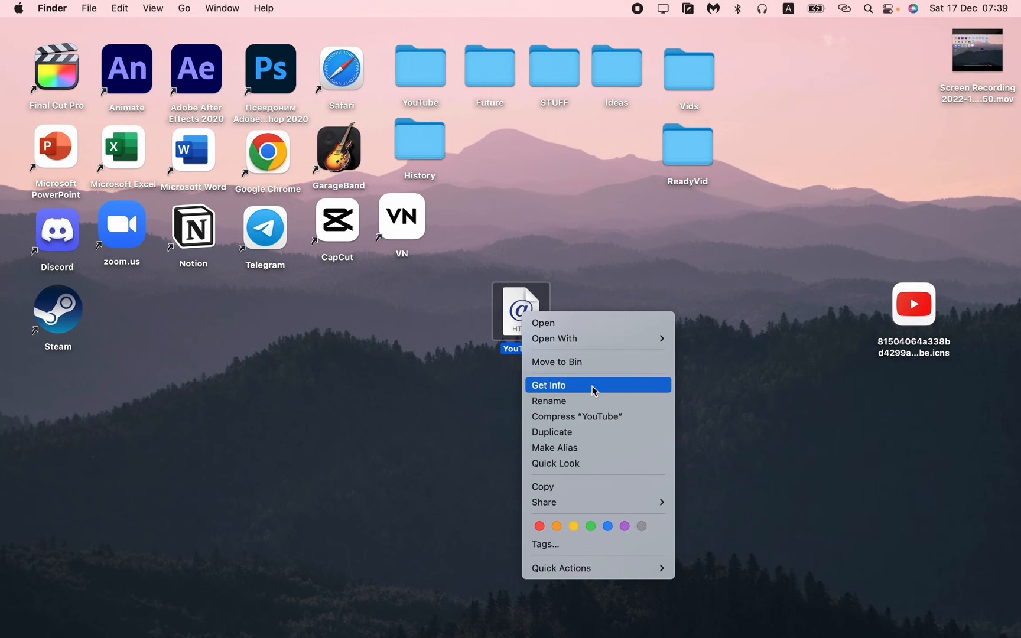
left_click(549, 385)
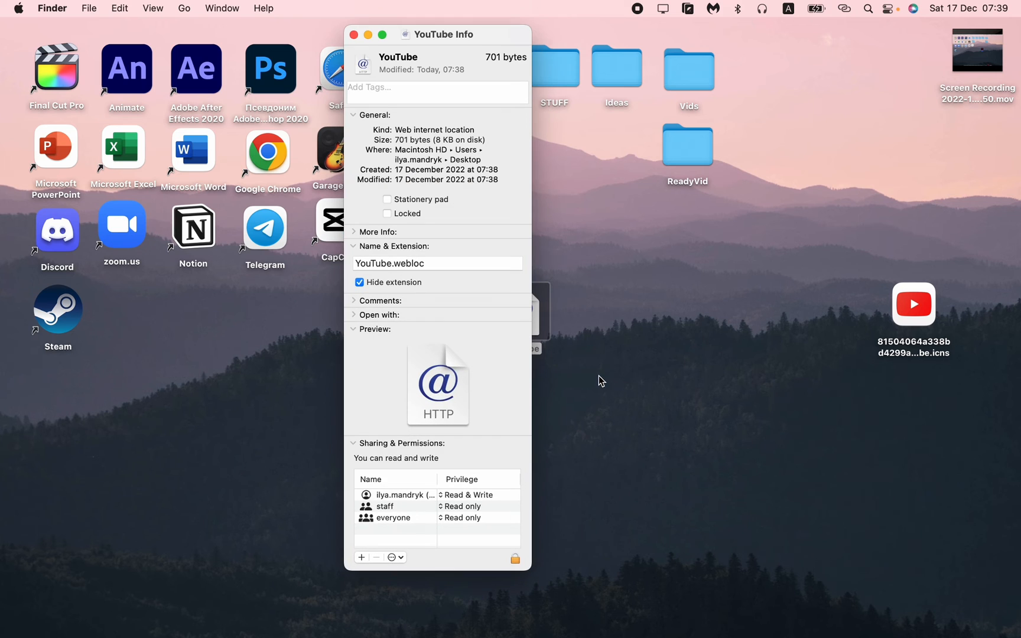
left_click_drag(442, 34, 486, 46)
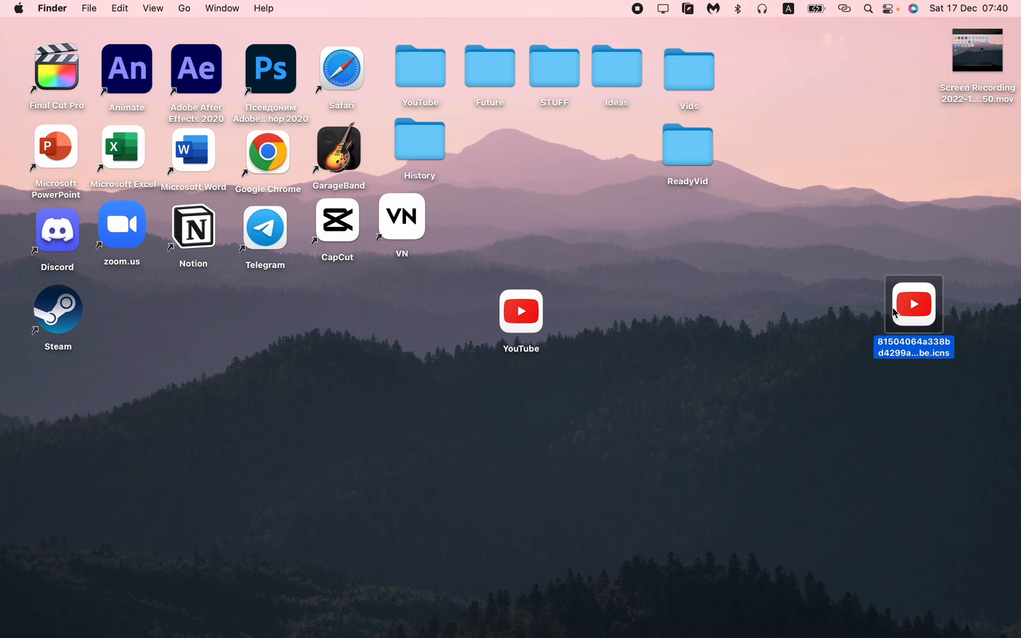
Remove the .icns file, nudge the YouTube shortcut lower, and open it.
left_click(659, 389)
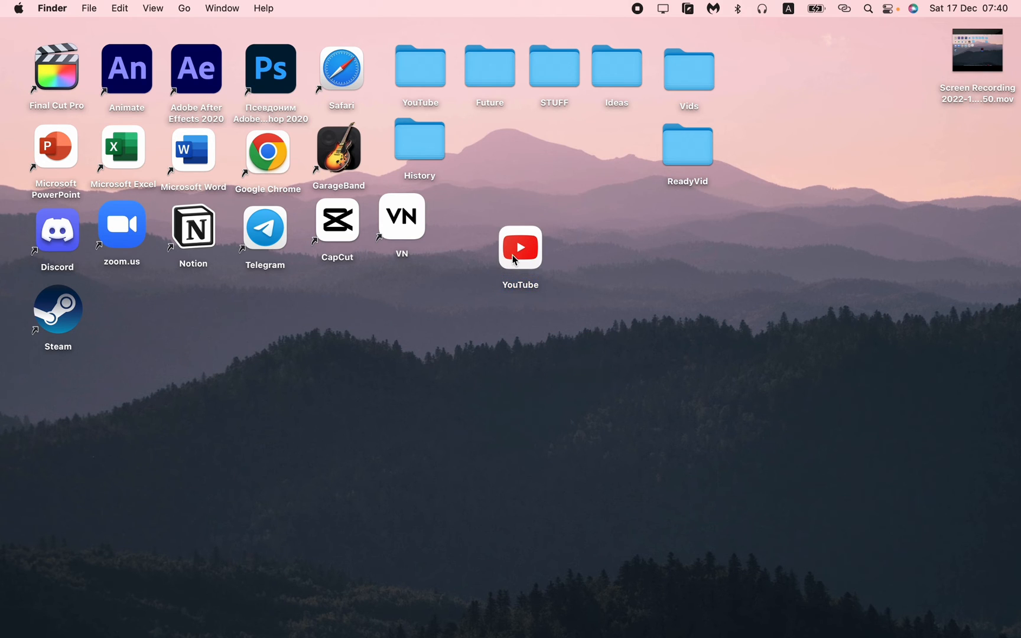
left_click_drag(519, 247, 534, 273)
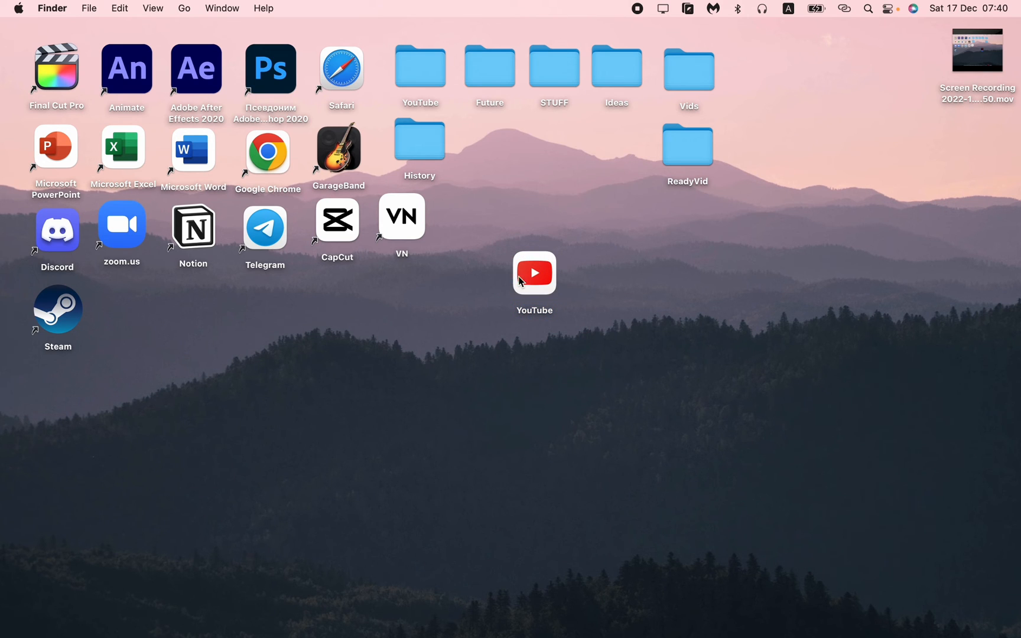
double_click(533, 273)
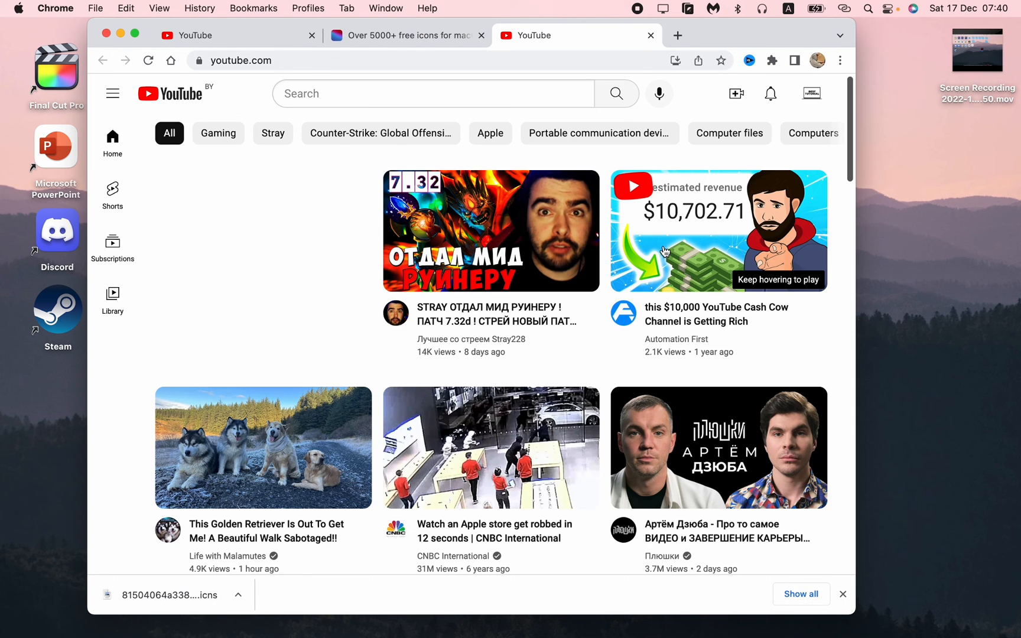
mouse_move(586, 222)
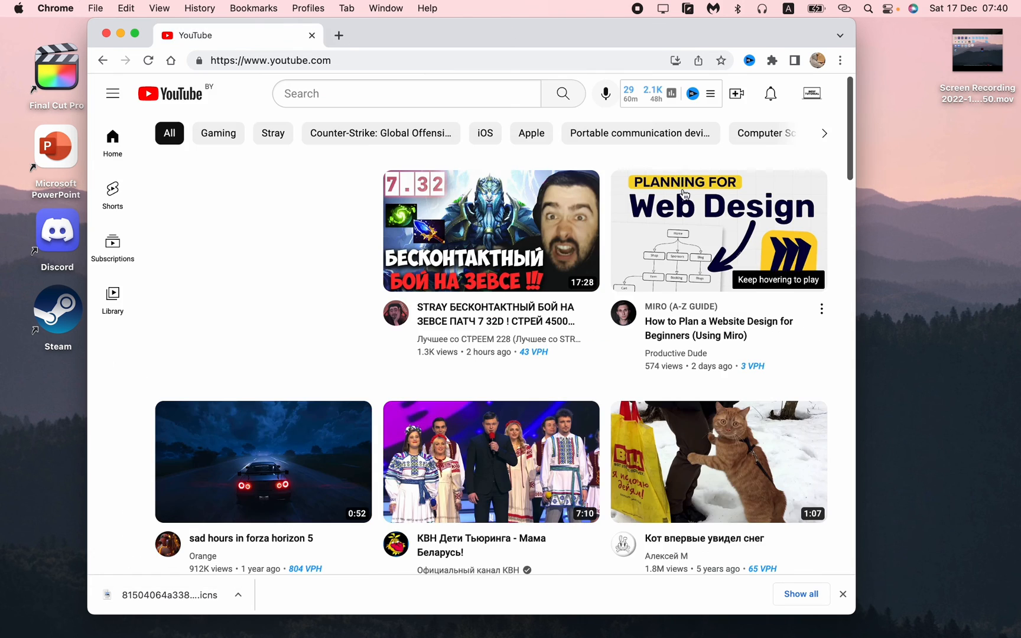
Reload the youtube.com homepage in the remaining Chrome tab.
left_click(148, 59)
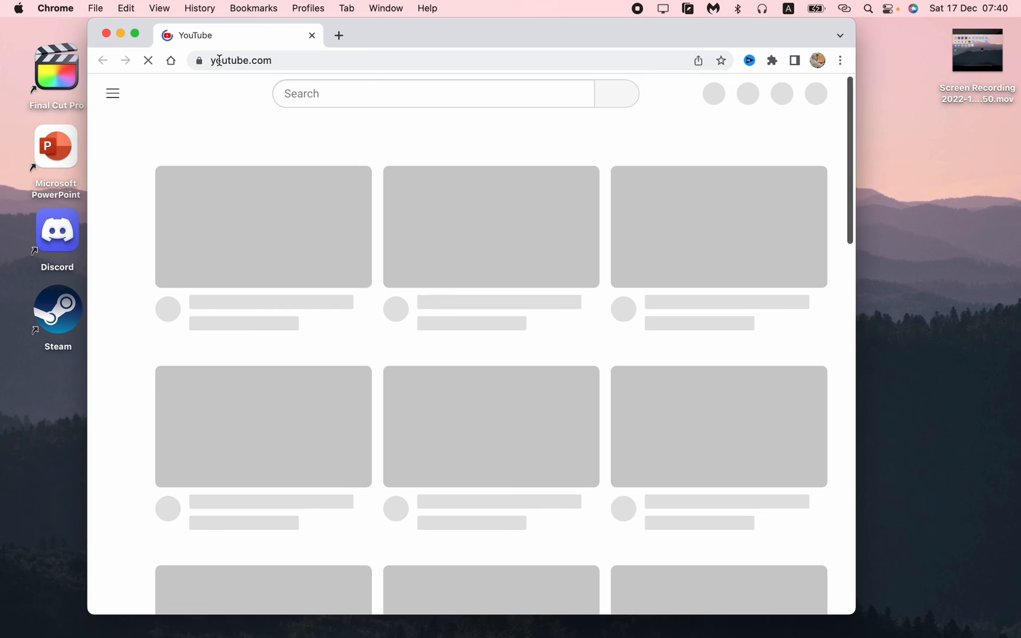